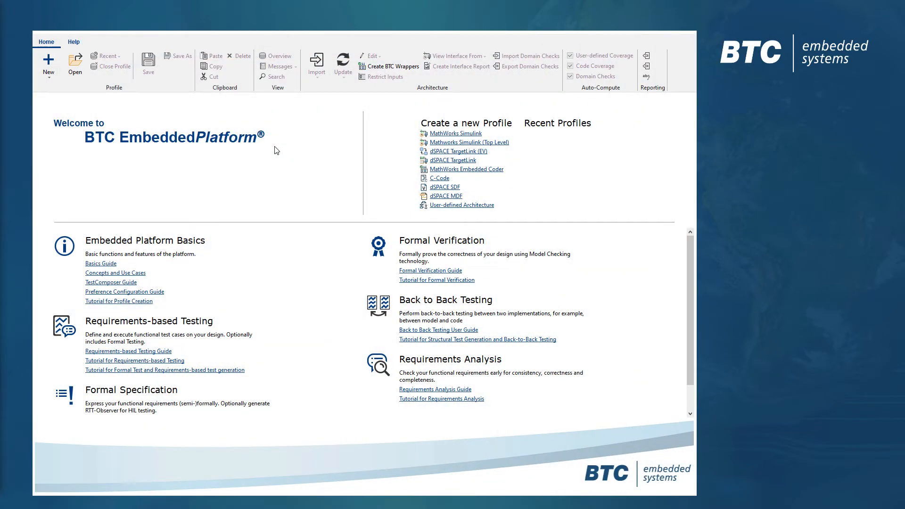
Begin a MathWorks Simulink profile and select start.m from the PowerWindow tutorial folder as the model
left_click(48, 63)
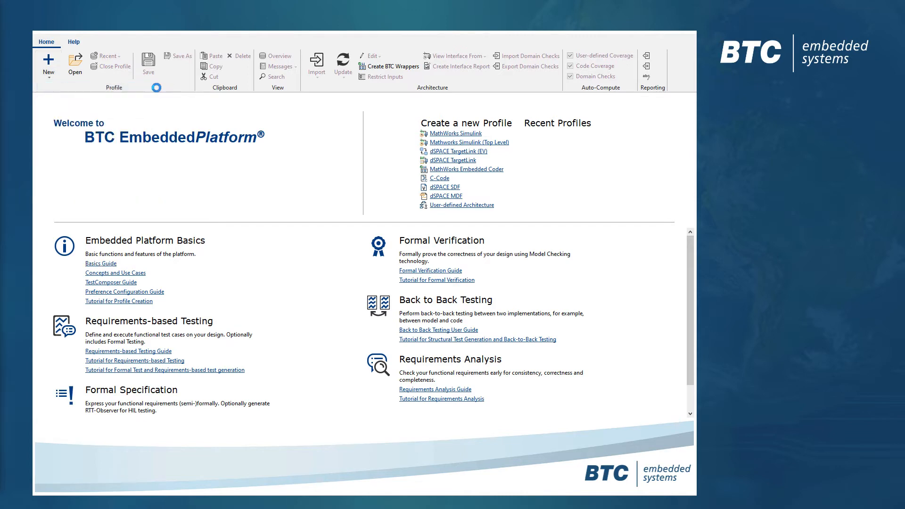
left_click(458, 133)
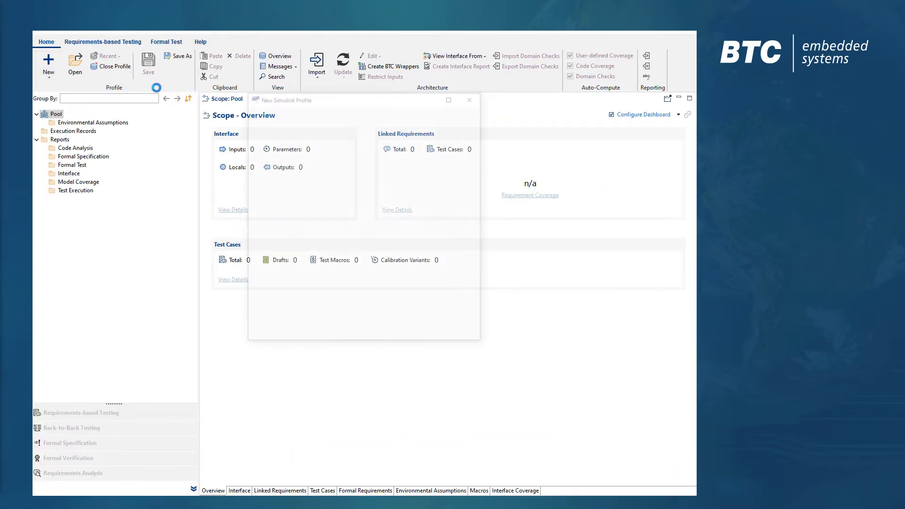
left_click(316, 63)
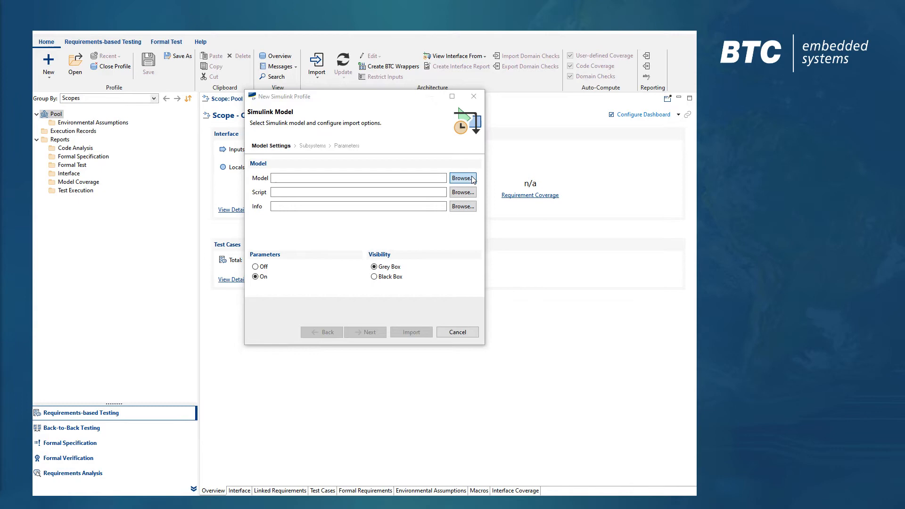
left_click(462, 178)
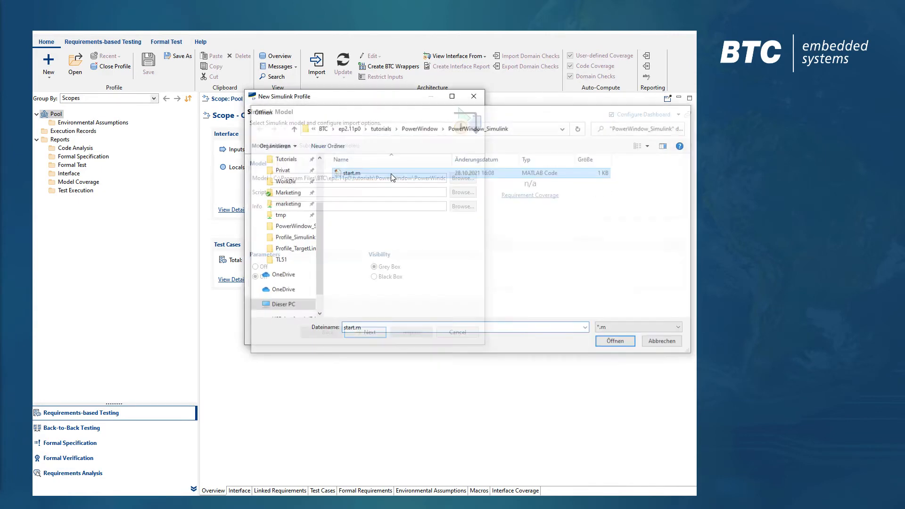
left_click(613, 340)
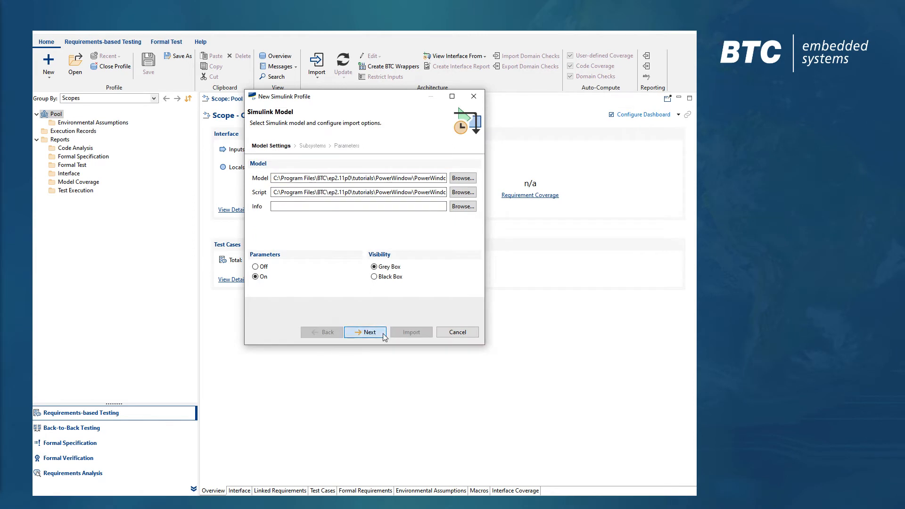
Select every powerwindow_controller subsystem and all four parameters, then launch the import
left_click(365, 332)
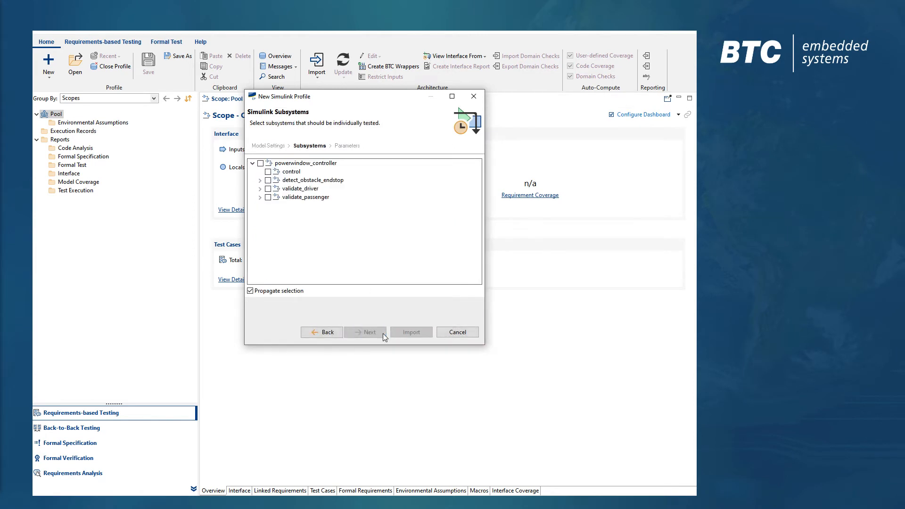
left_click(262, 189)
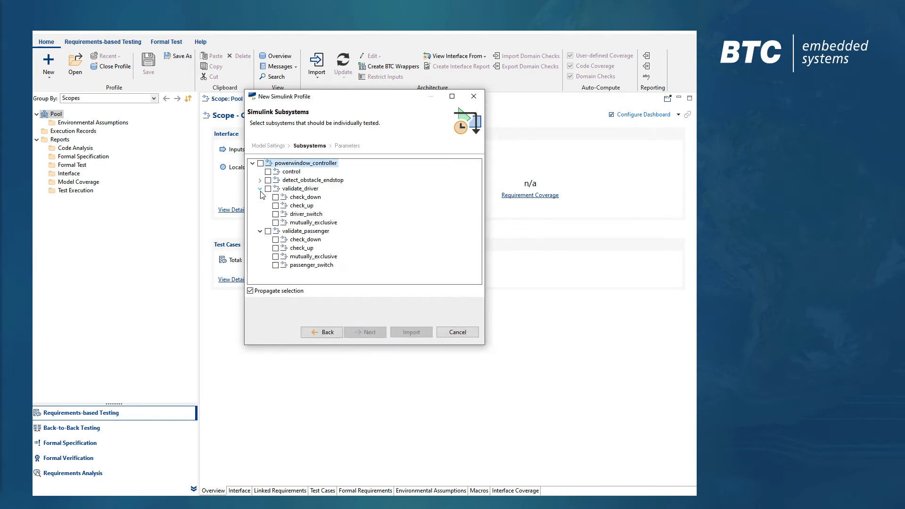
left_click(260, 163)
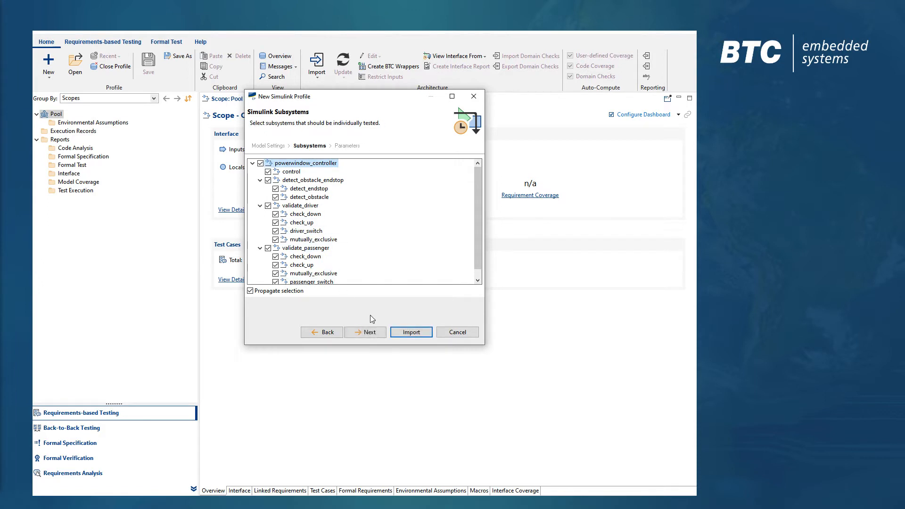
left_click(365, 332)
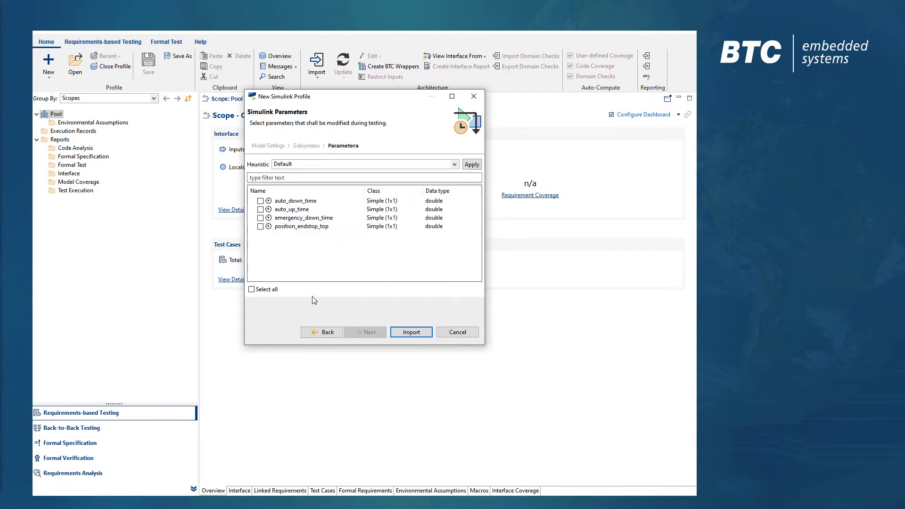
left_click(251, 289)
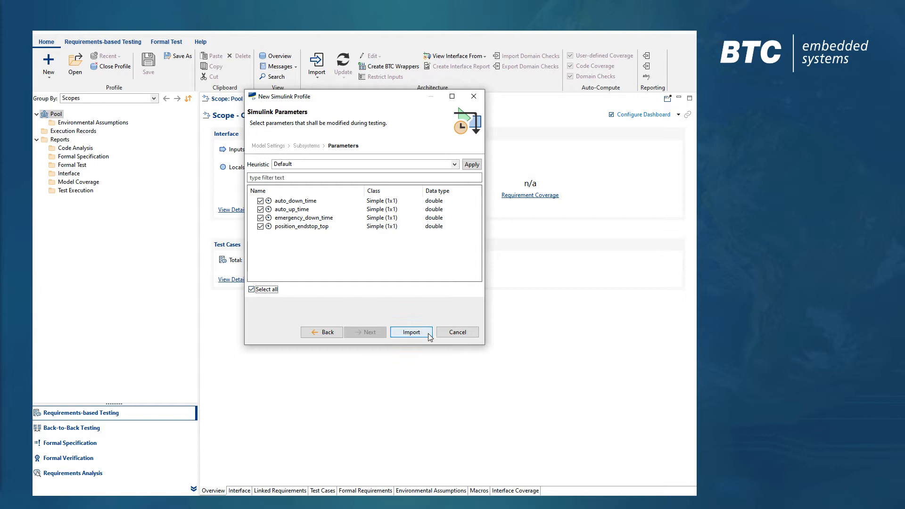
left_click(411, 332)
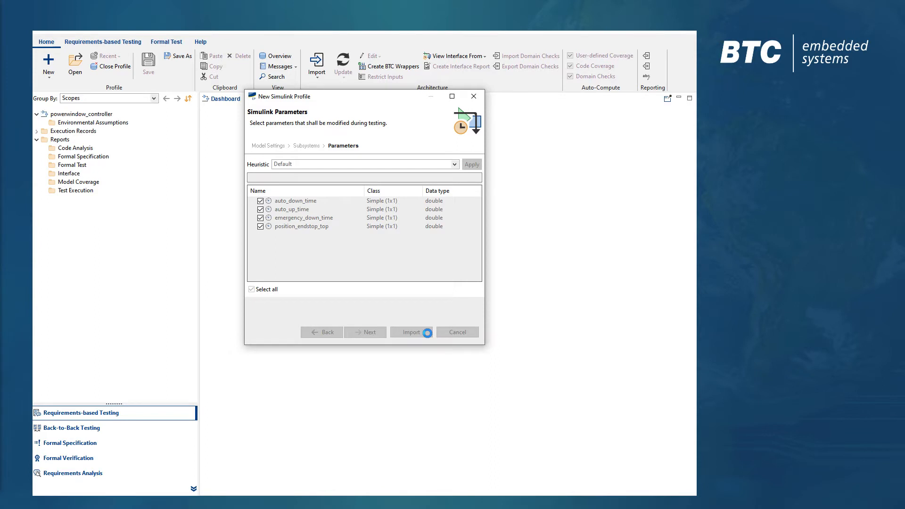
View the powerwindow_controller interface details and highlight the detection_obstacle local signal
left_click(412, 332)
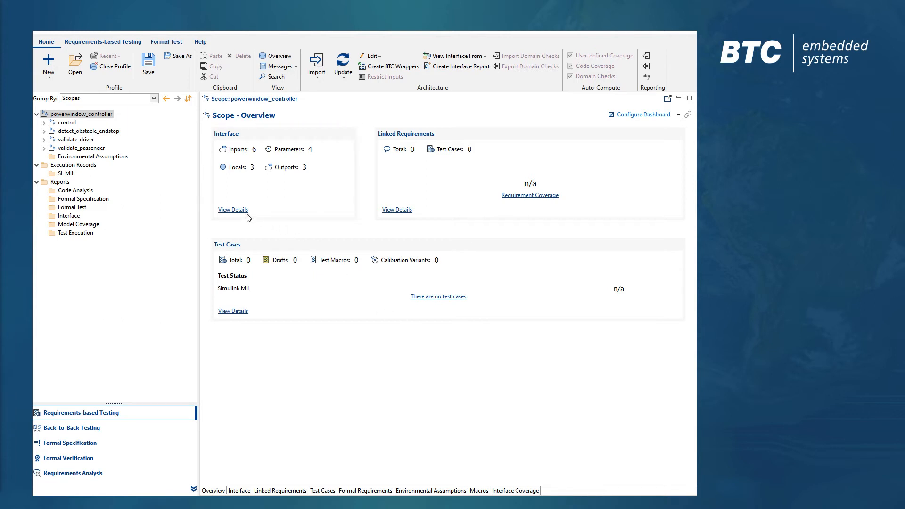
left_click(232, 209)
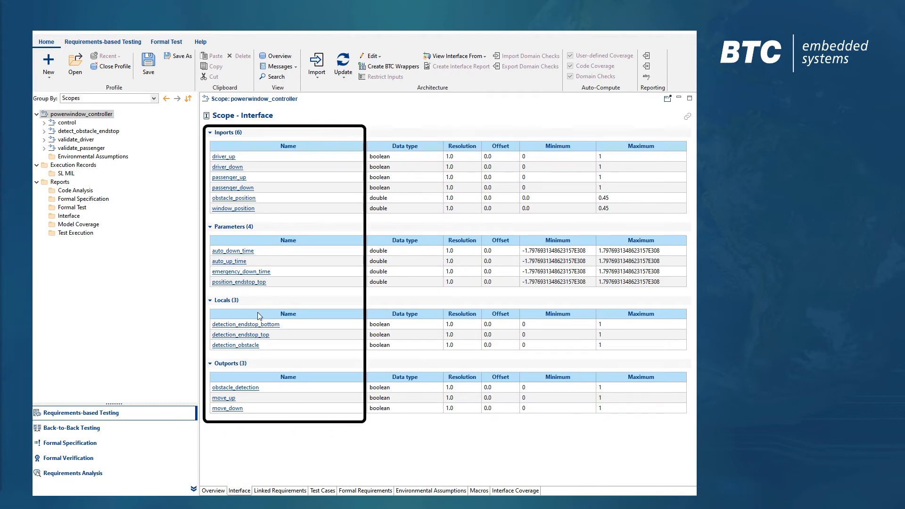
left_click(241, 345)
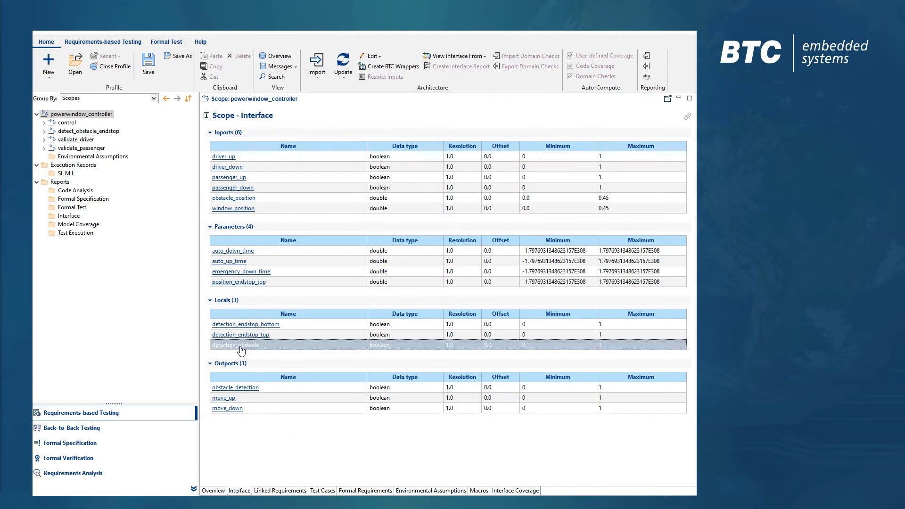
double_click(235, 346)
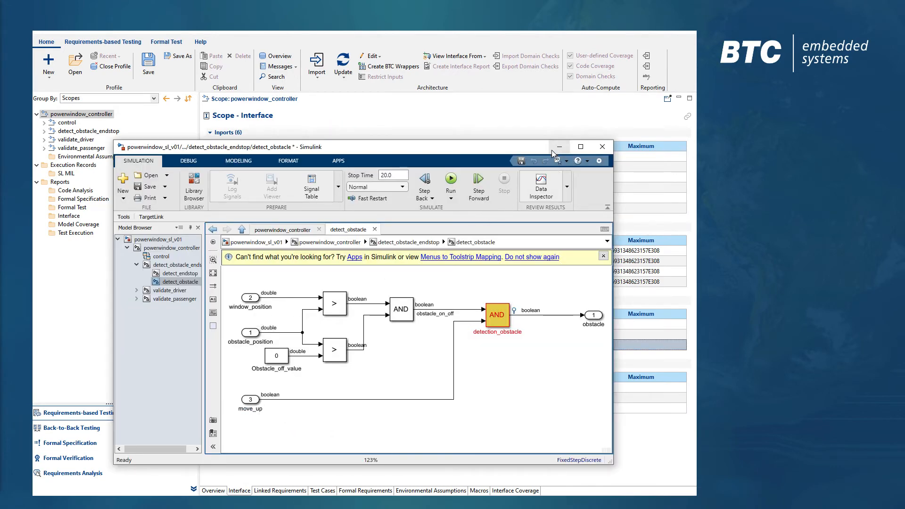
left_click(603, 147)
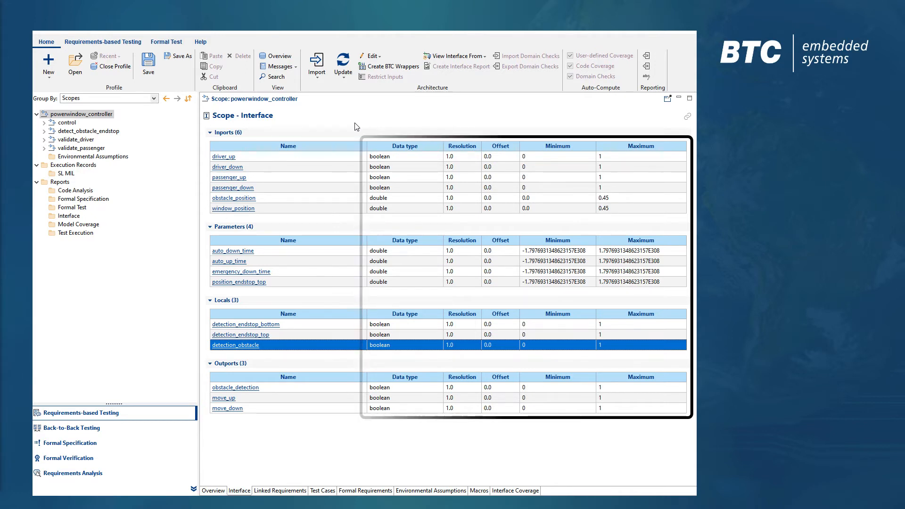
Review interfaces of control, detect_obstacle_endstop, validate_driver and validate_passenger subsystems in turn
left_click(83, 114)
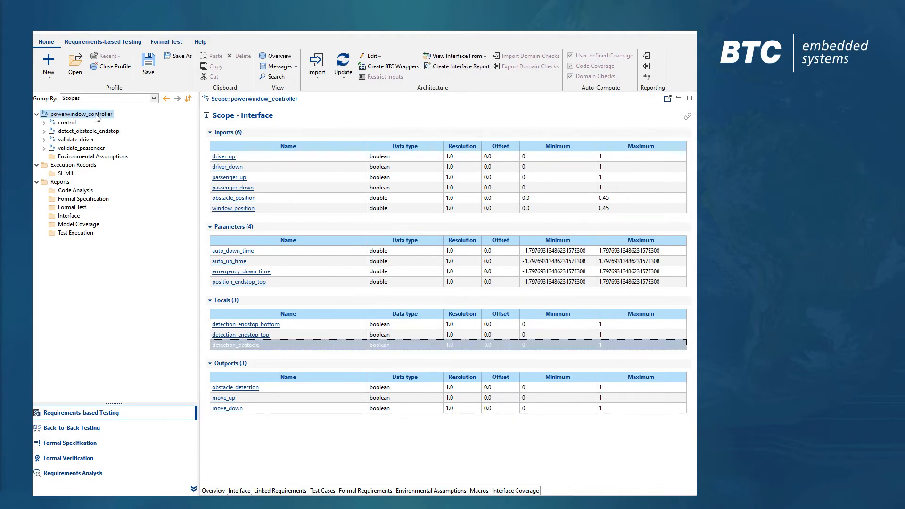
left_click(67, 123)
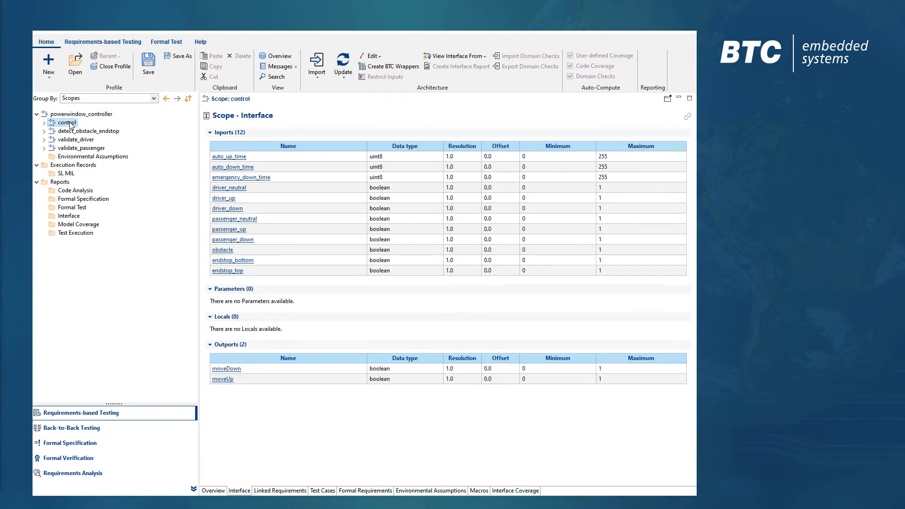
left_click(89, 130)
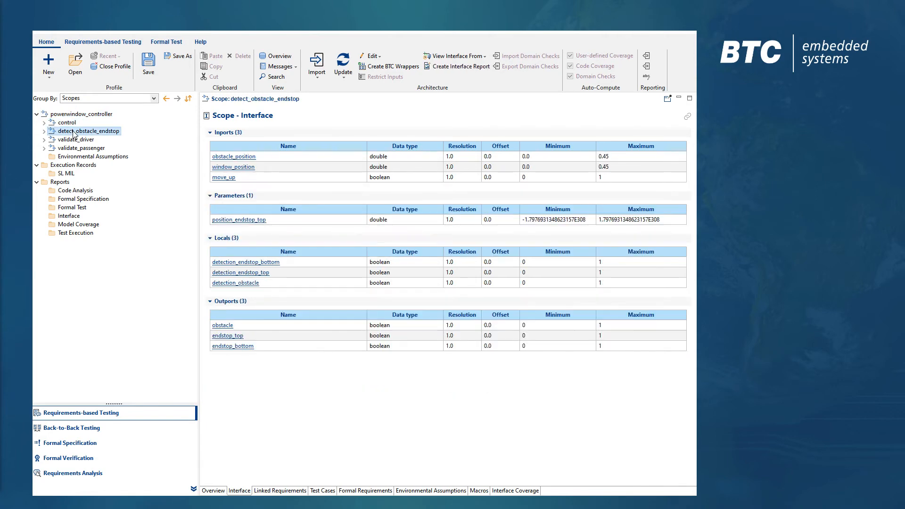
left_click(77, 139)
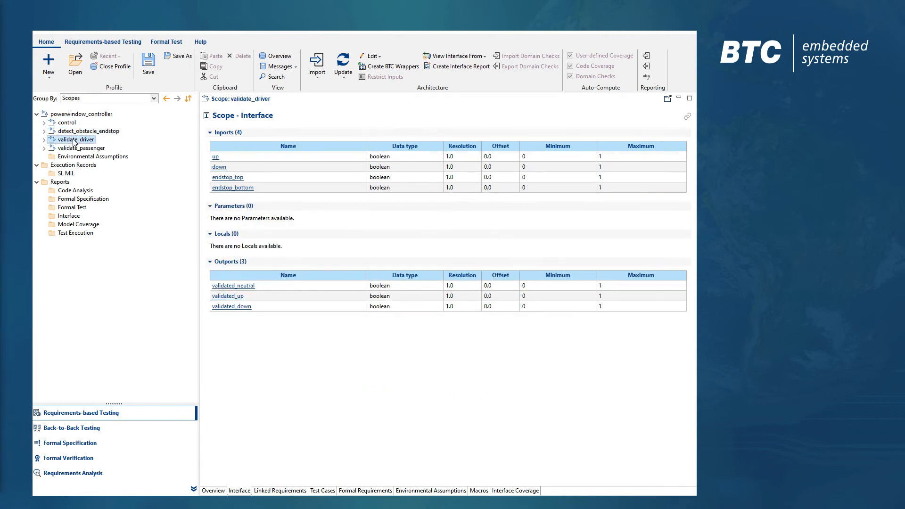
left_click(81, 148)
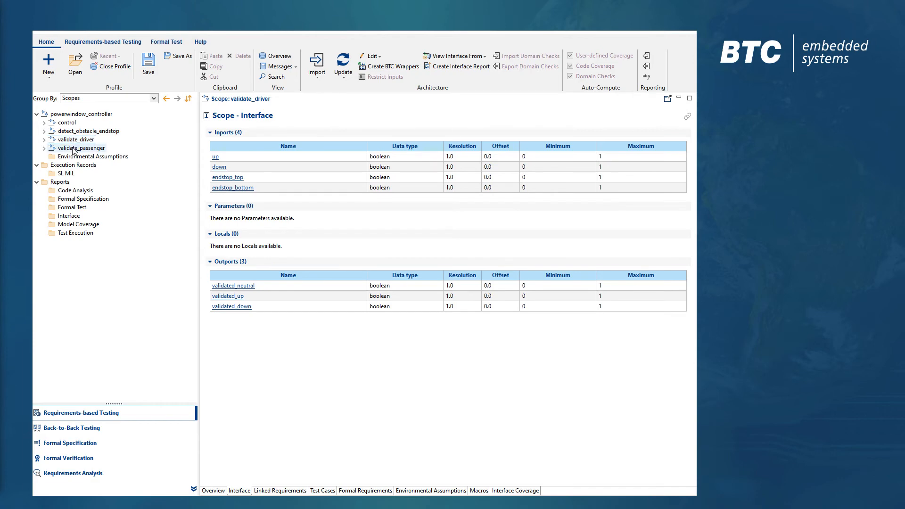
left_click(81, 148)
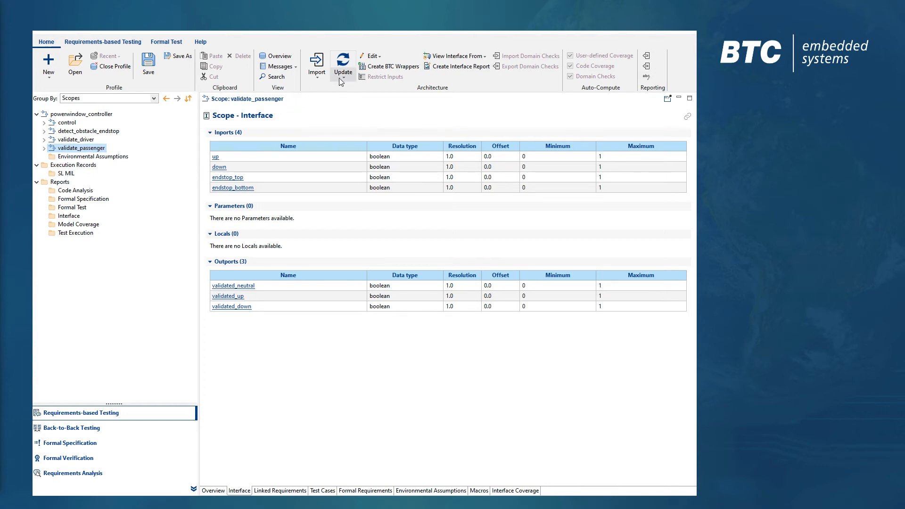
Update all architectures, accept the driver_up to driver_up_new mapping, and show the controller interface
left_click(342, 63)
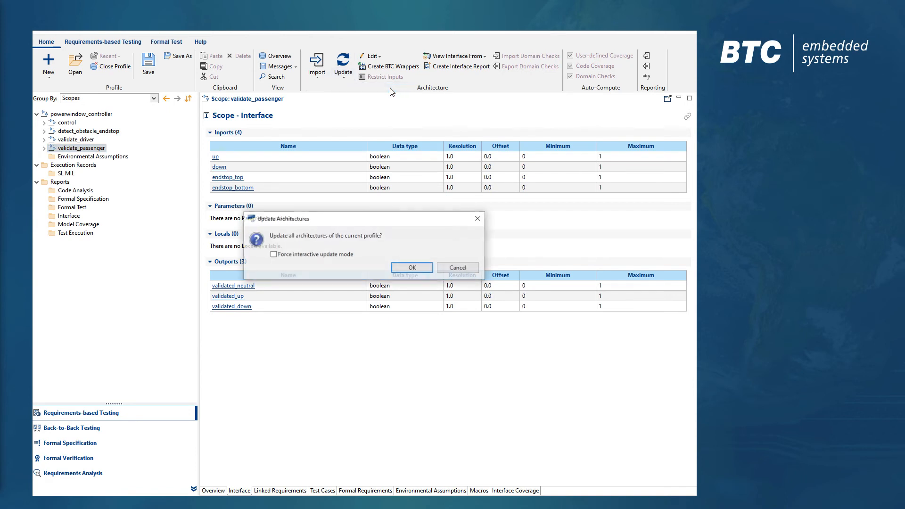
left_click(412, 266)
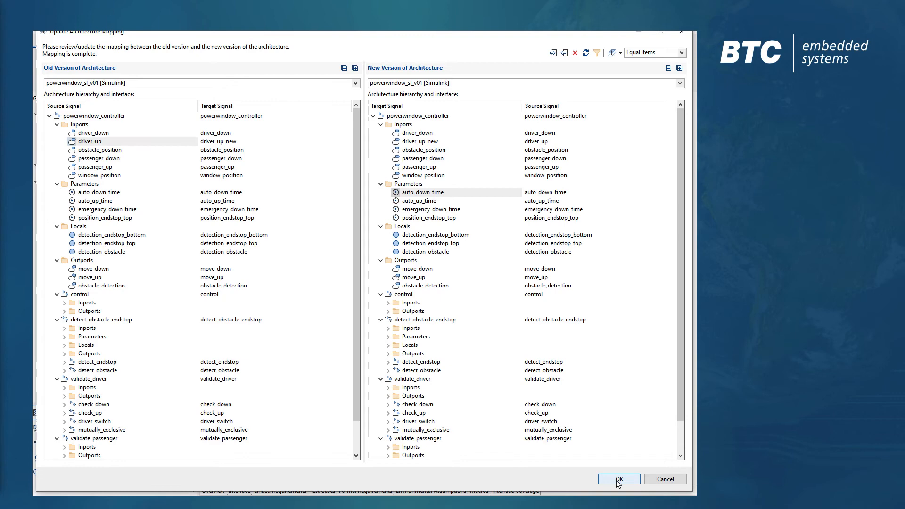
left_click(618, 479)
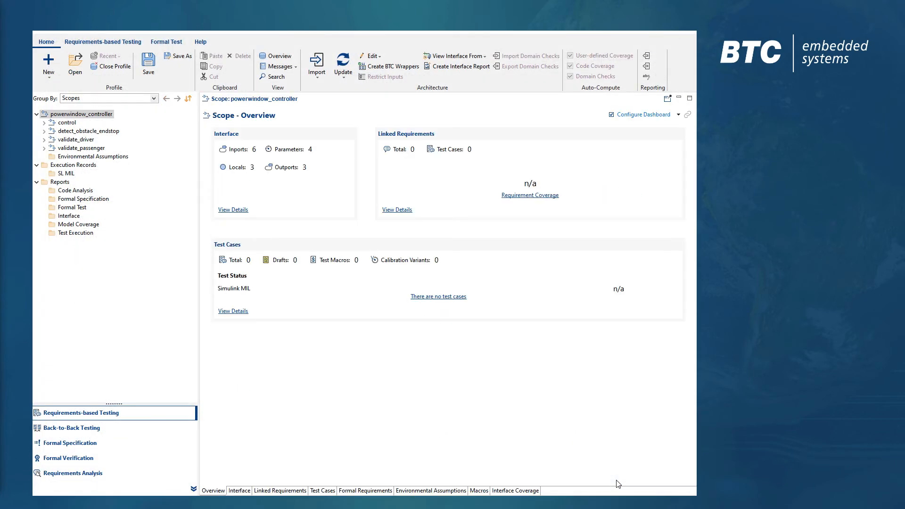
left_click(238, 490)
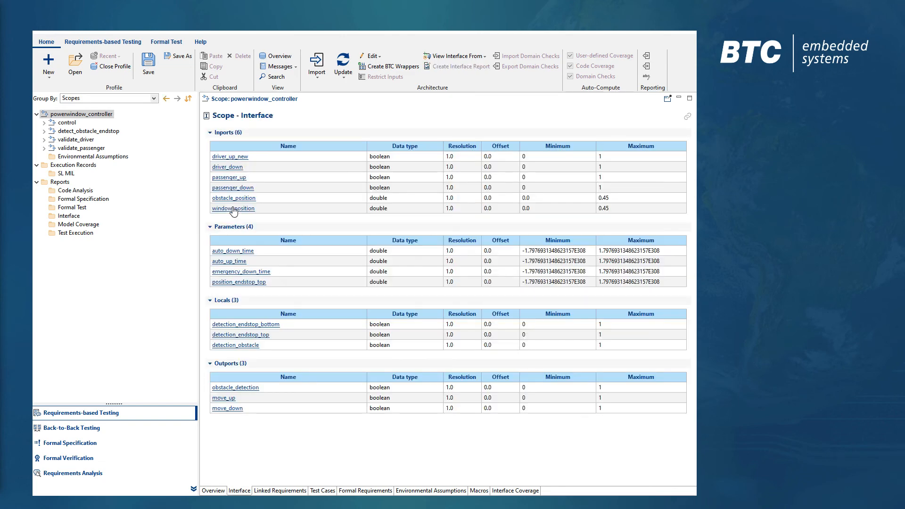